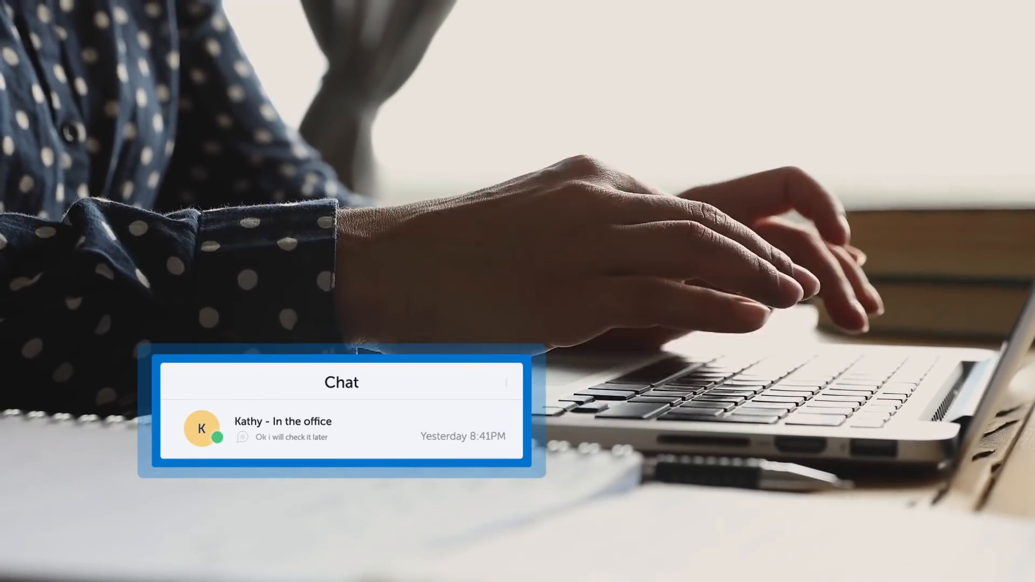
Show Kathy's conversation with the shared Progress Report.docx and recent messages
{"action": "left_click", "coordinate": [341, 430]}
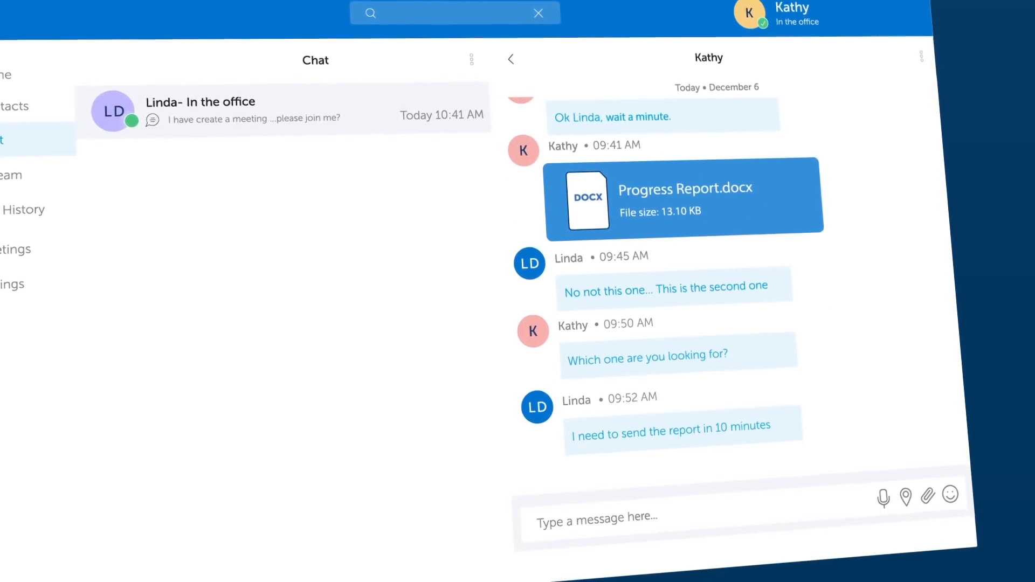
Join Kathy's meeting invitation so the live Linda–Kathy video call appears with call controls
{"action": "left_click", "coordinate": [921, 56]}
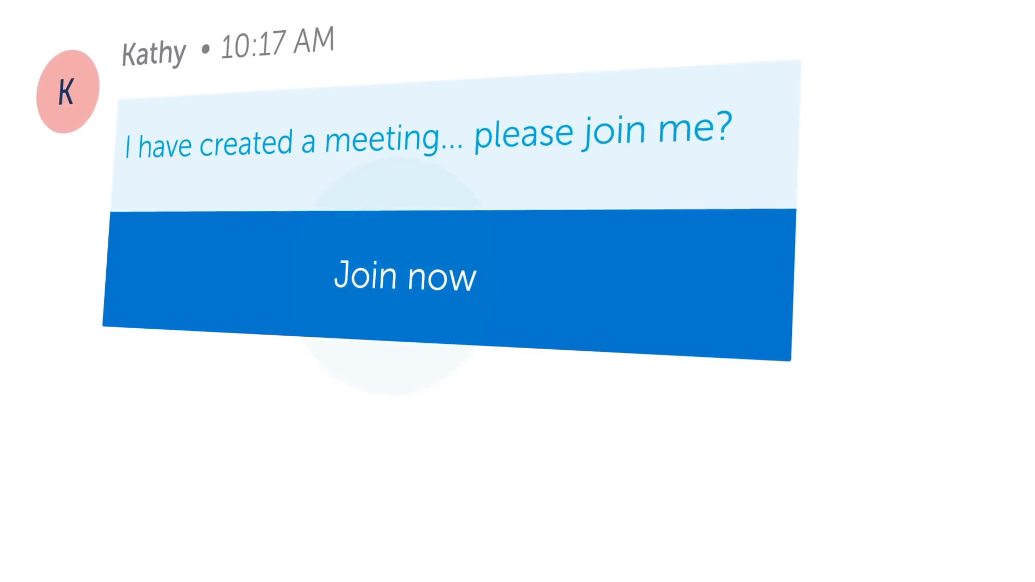
{"action": "left_click", "coordinate": [404, 277]}
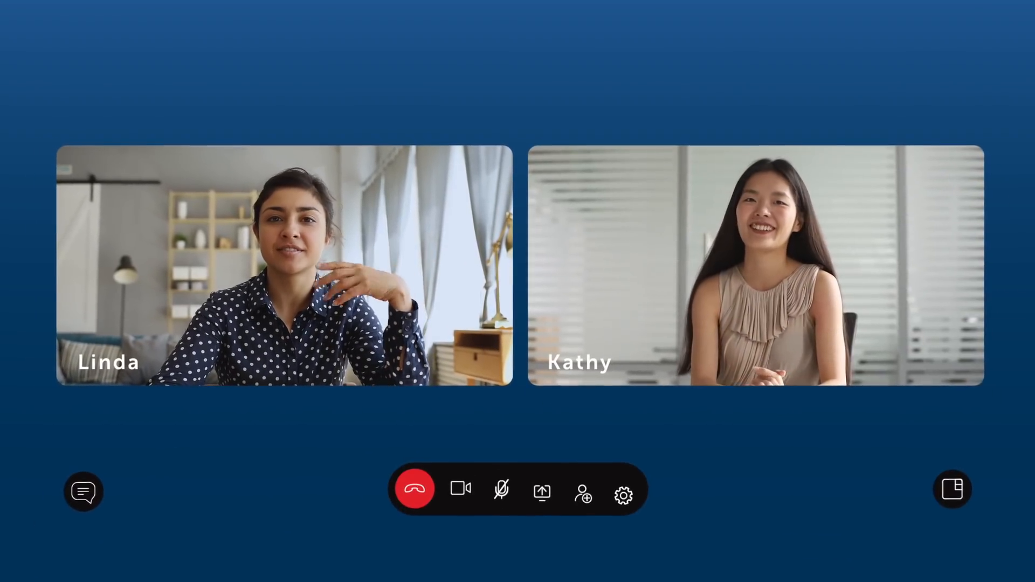